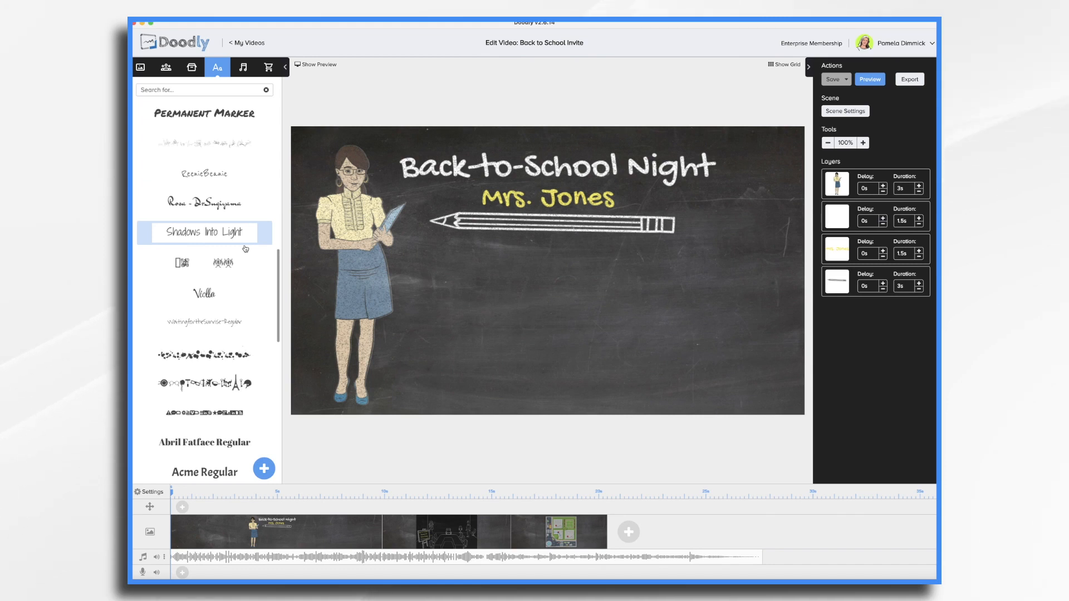
Step: Add a handwriting text element reading 'September 25th' below the invite title
click(192, 67)
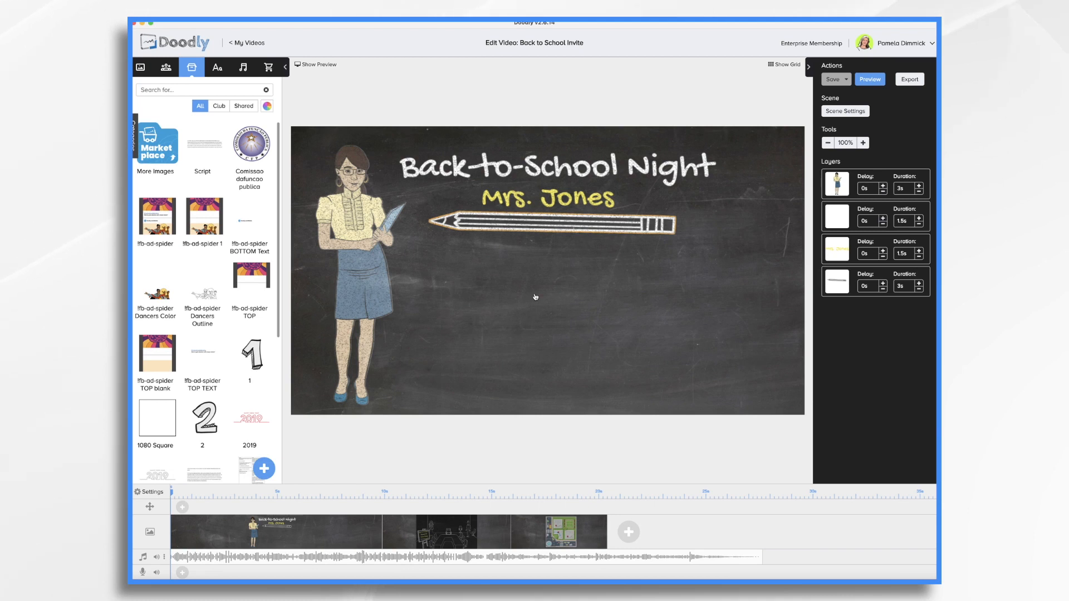
click(217, 66)
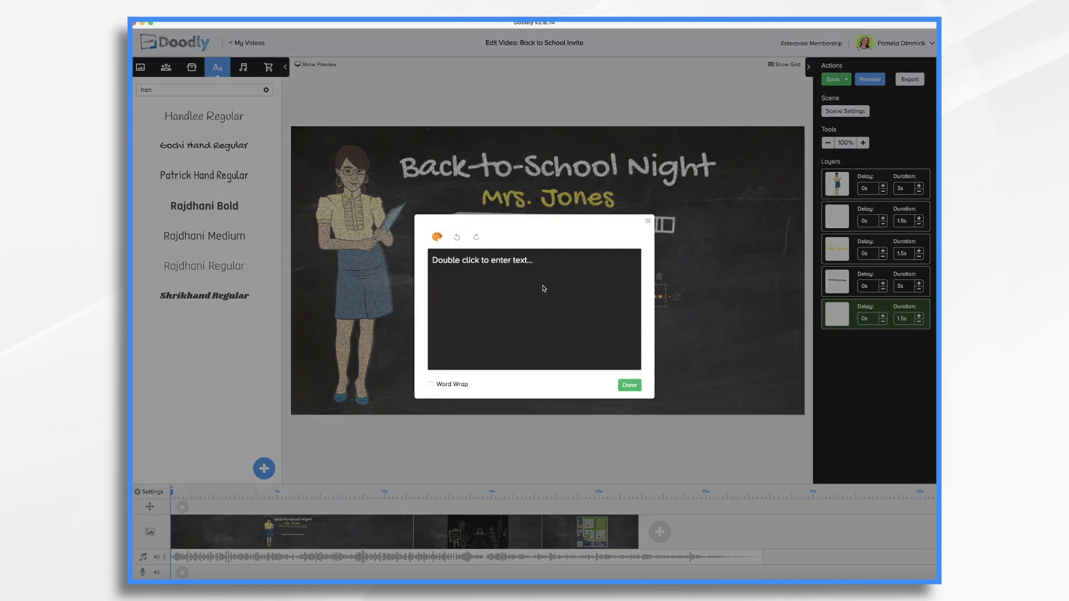
text(September)
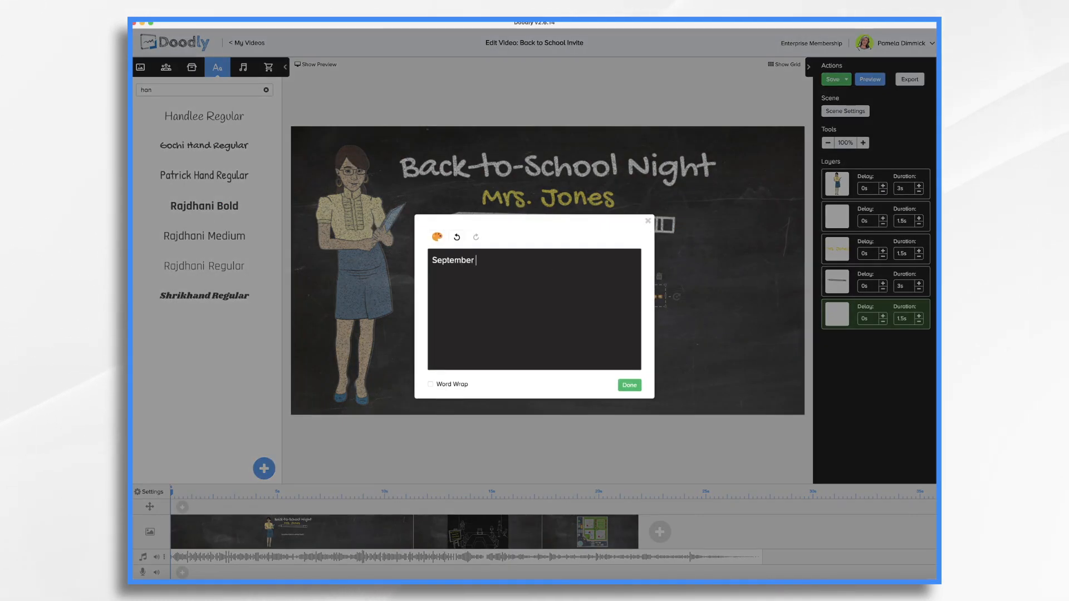
click(628, 385)
text(5:00Pm)
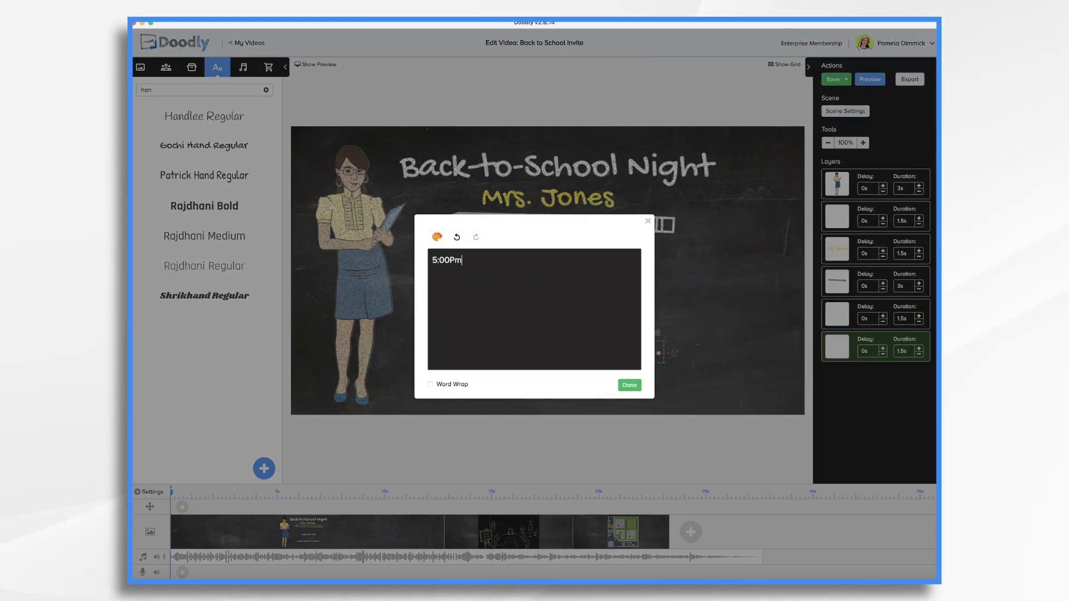
Step: Add '5:00 PM - 6:30 PM' and 'Presentation - Classroom Tours - Refreshments' text elements
text(- 6:30 PM)
text(Presentation)
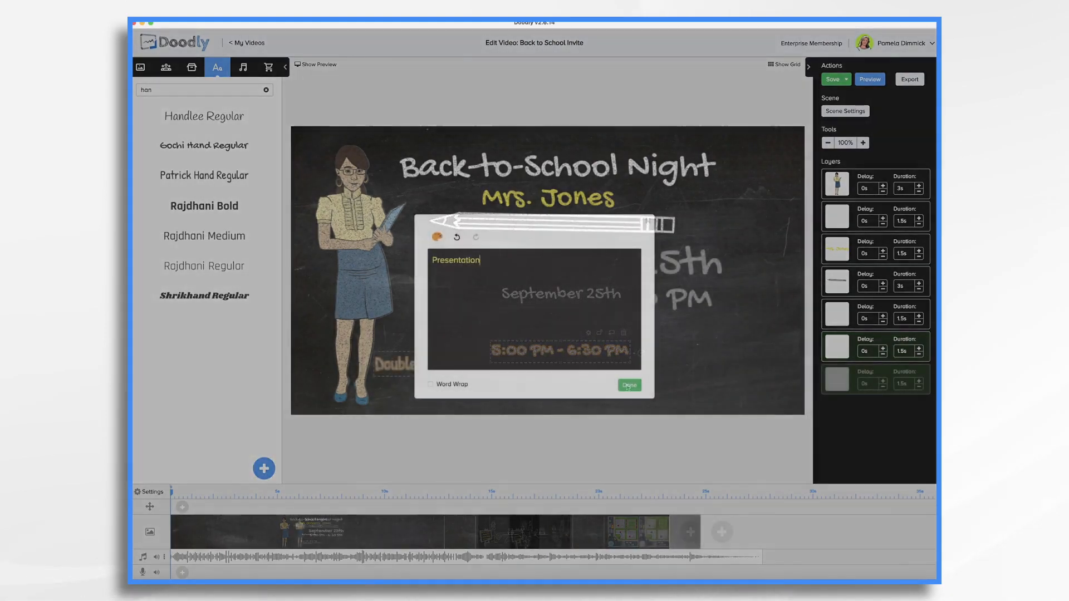
text(- Classroom Tours - Ref)
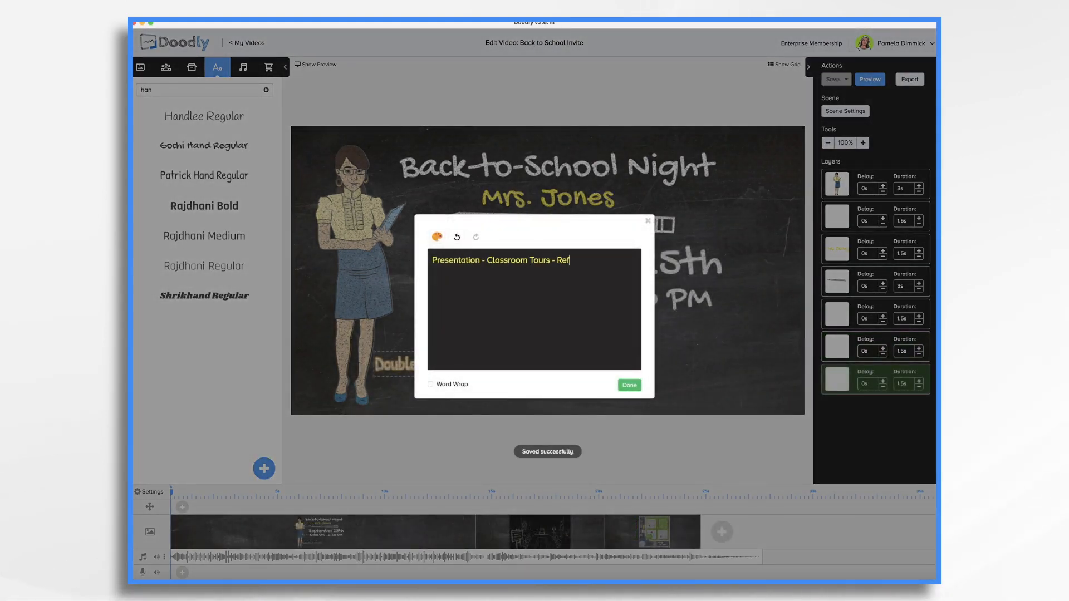
click(628, 385)
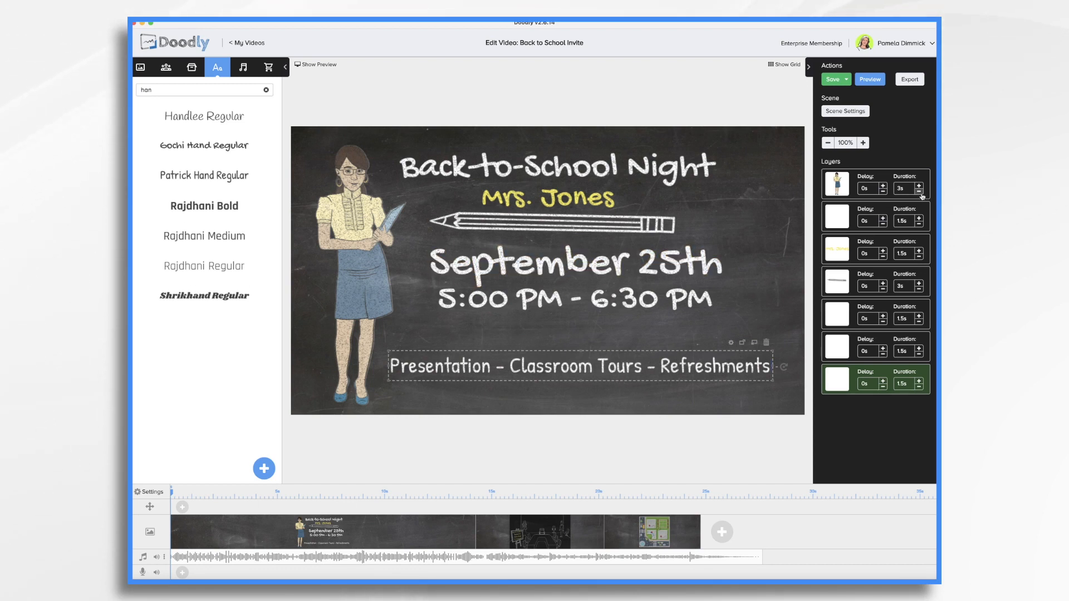
click(919, 192)
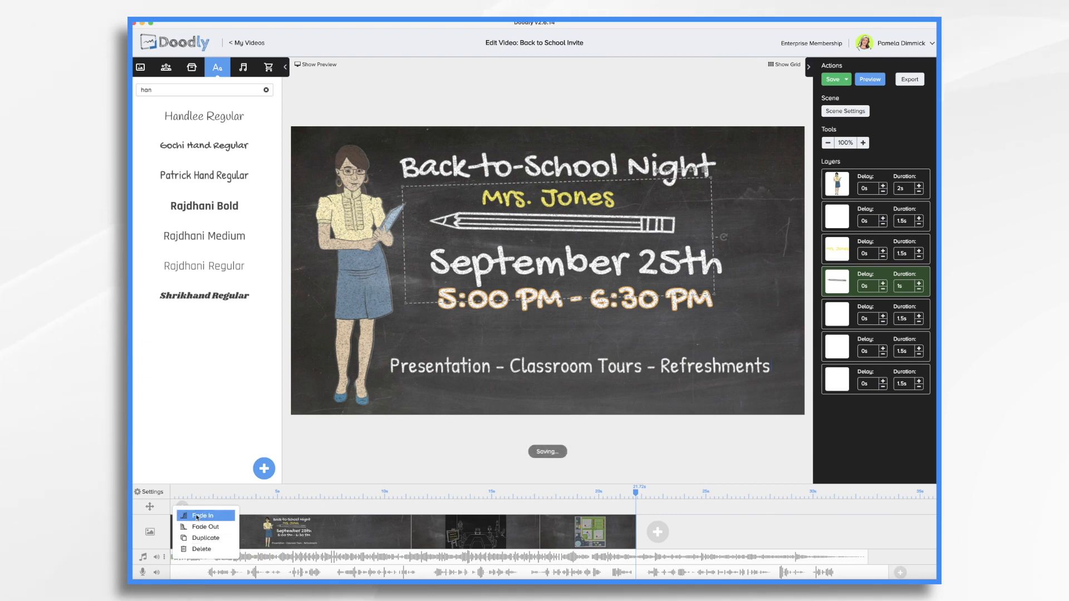
Step: Apply a Fade In to the recorded voiceover clip on the audio track
click(202, 514)
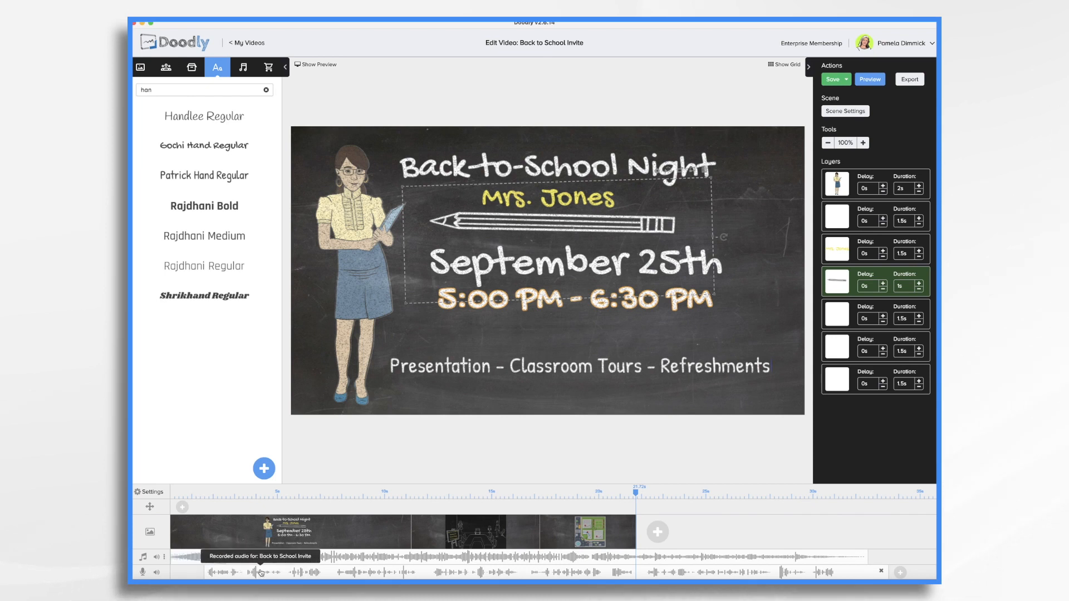
click(259, 573)
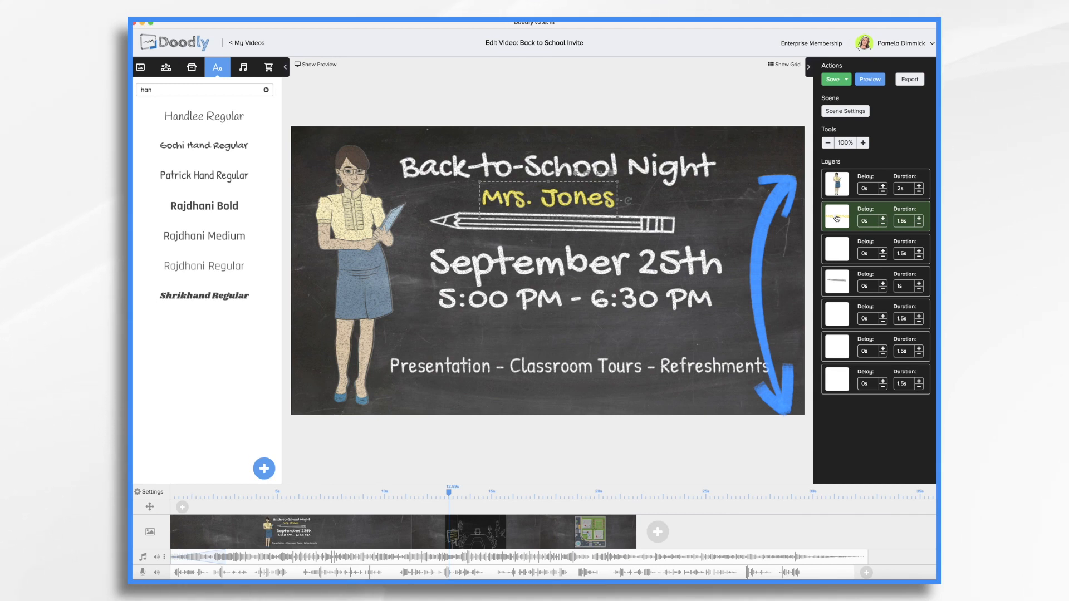
Step: Move the Mrs. Jones layer to the top of the Layers list, first in drawing order
click(835, 314)
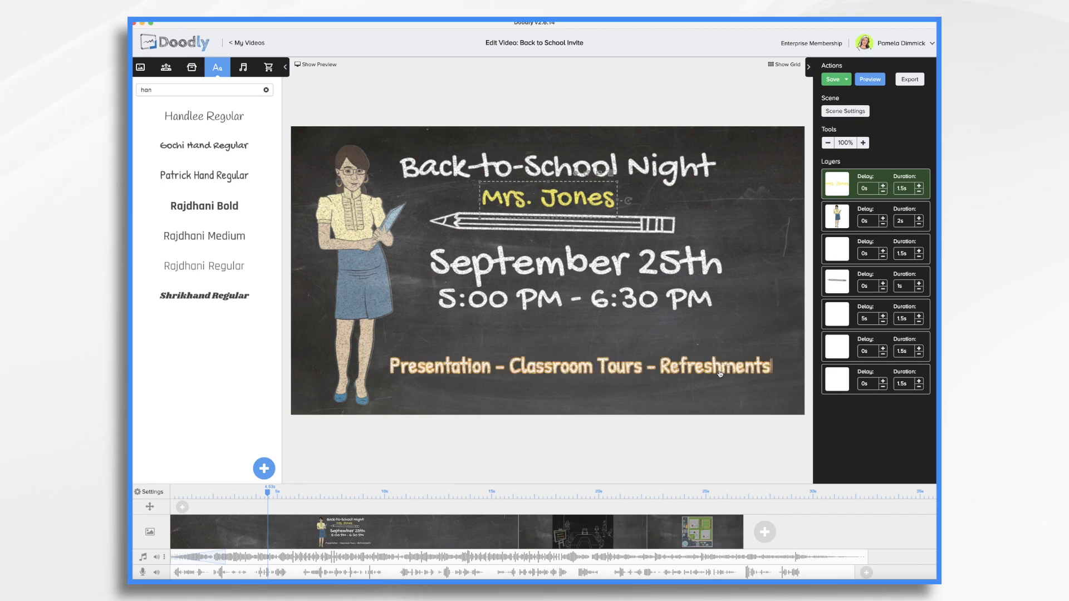
mouse_move(669, 377)
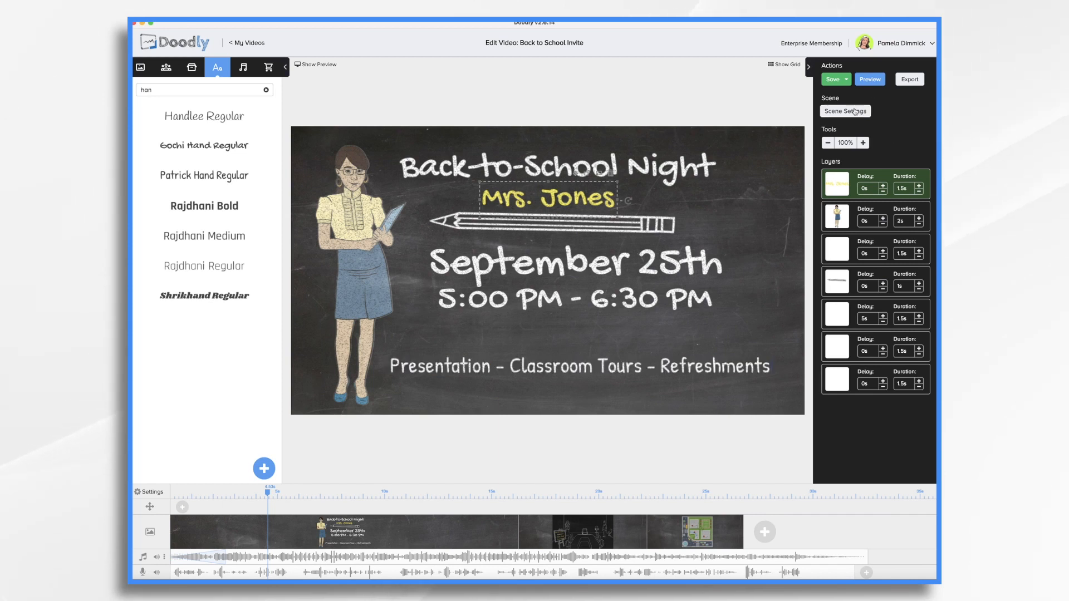
Step: Give the invite scene 2 seconds of extra time at its end
click(844, 111)
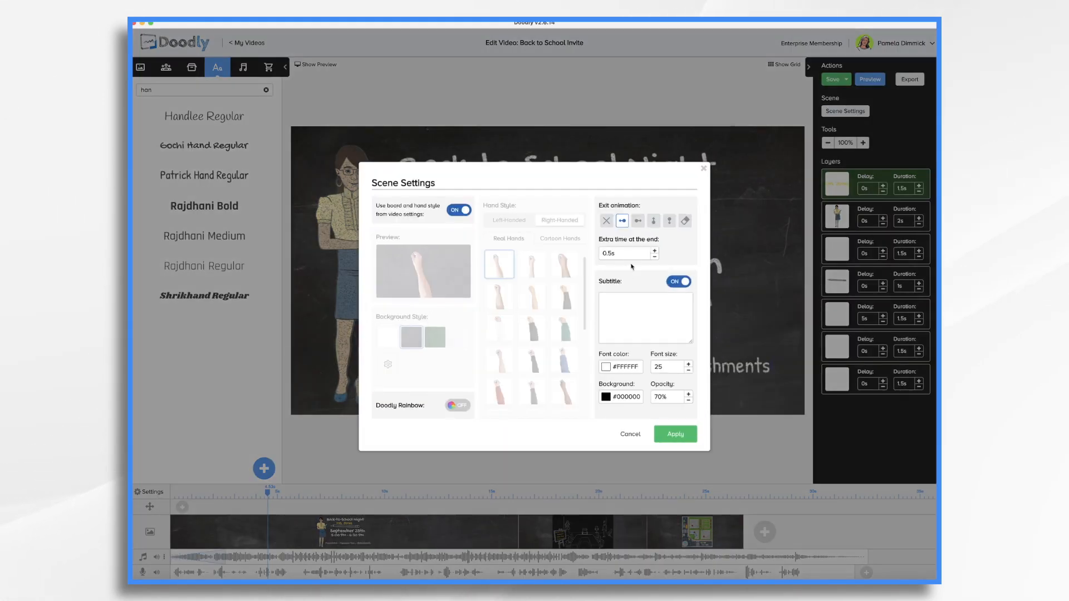
click(623, 252)
text(2)
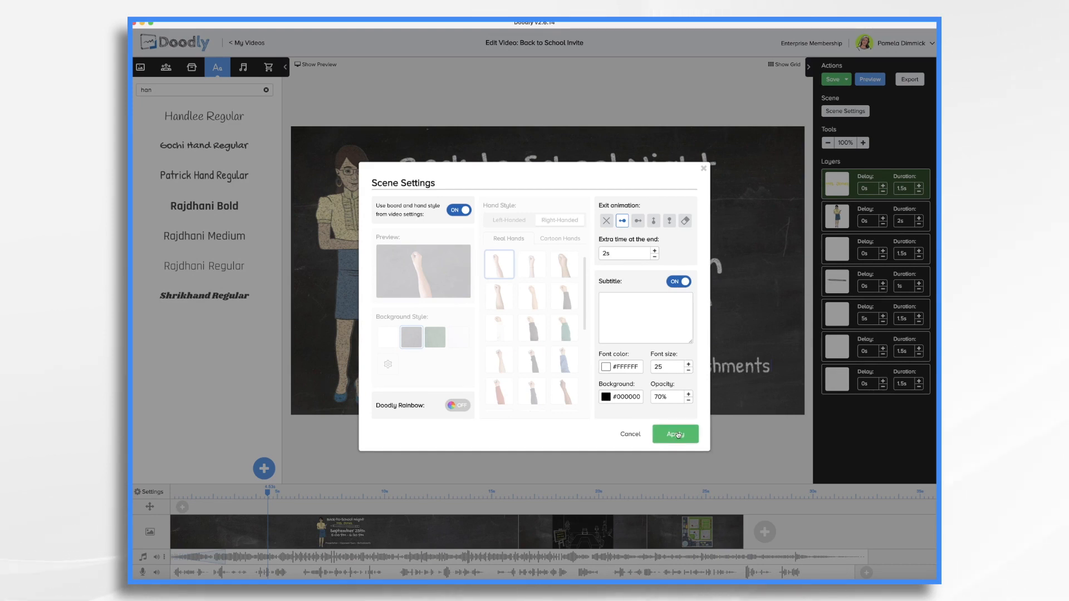
click(674, 434)
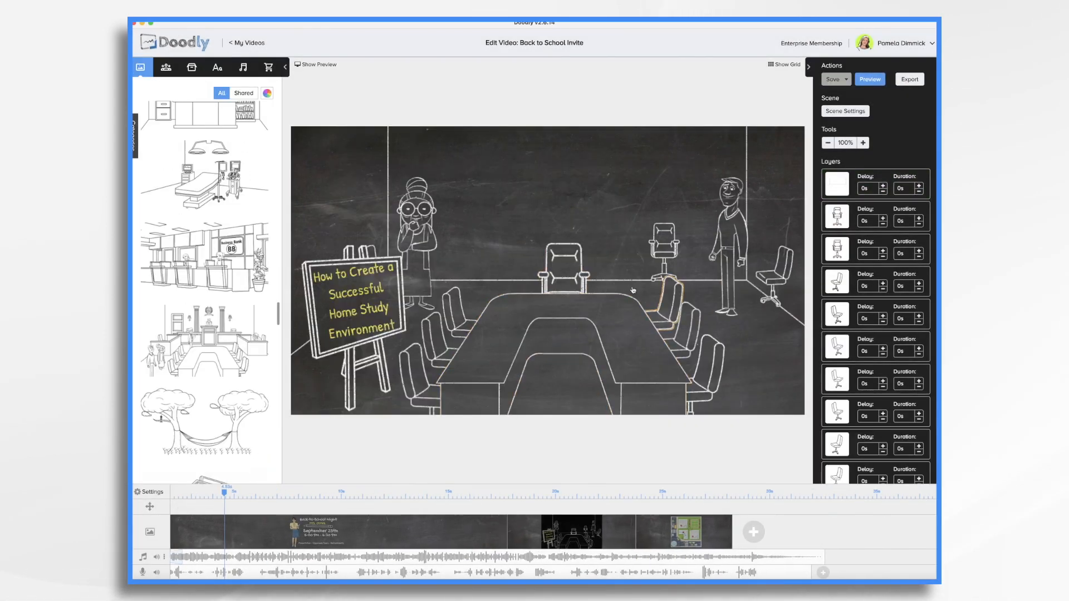
click(205, 341)
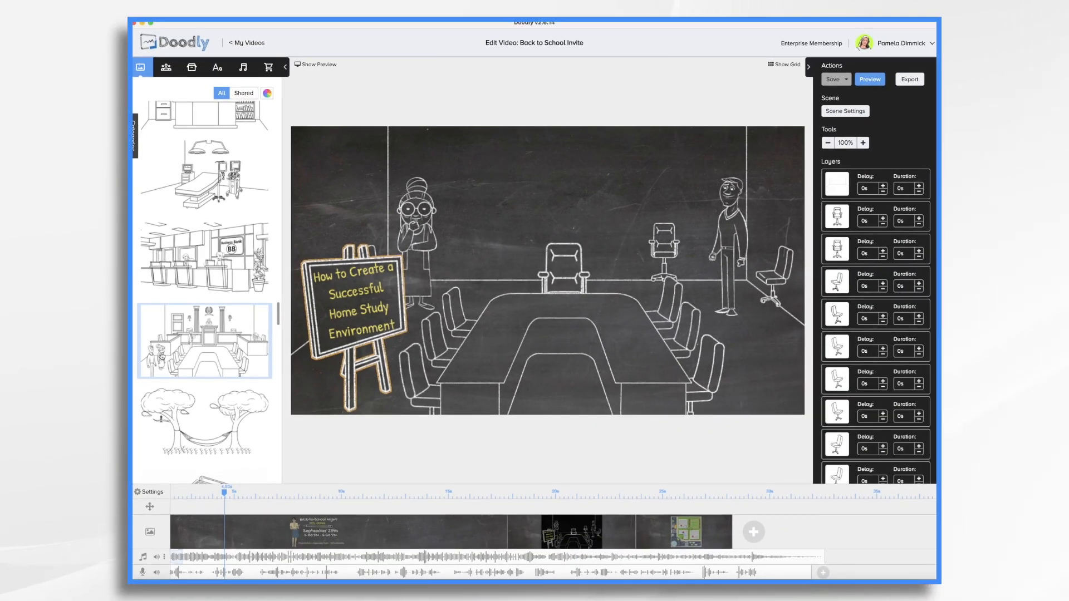
click(658, 242)
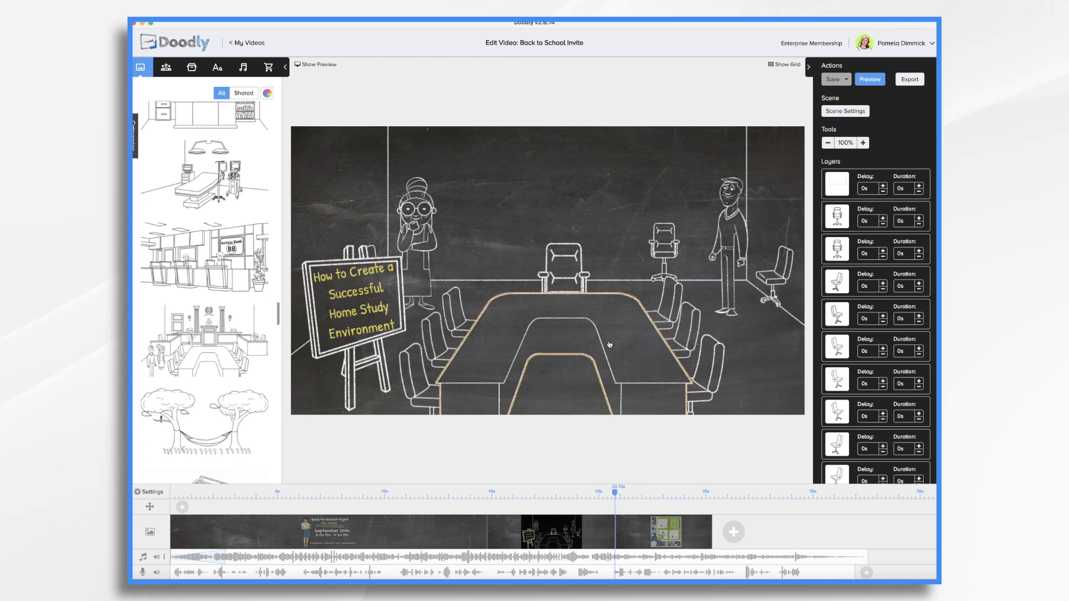
mouse_move(155, 507)
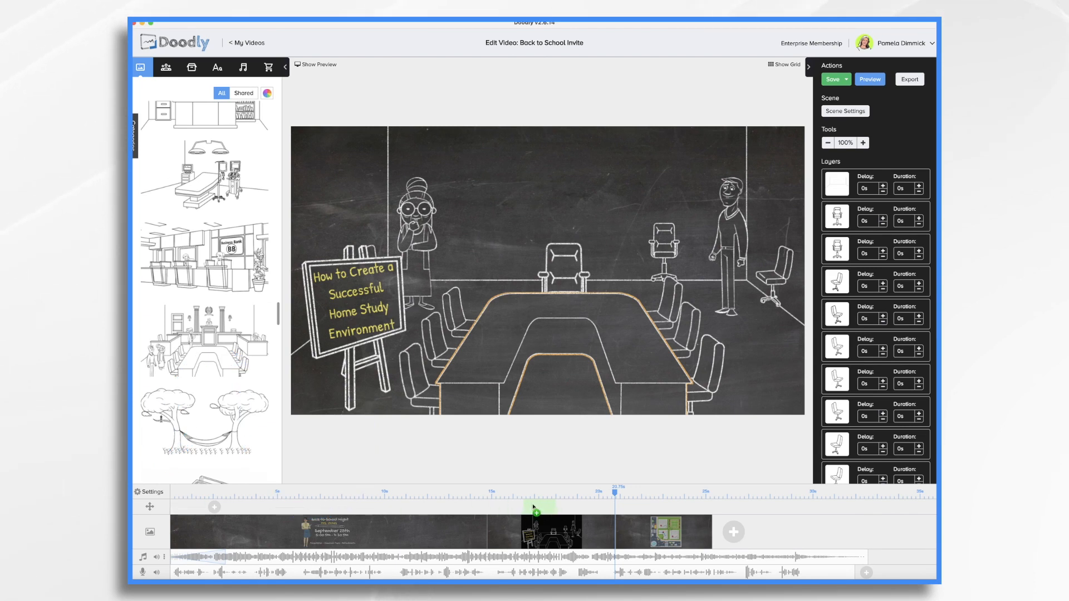
Step: Add a Pan & Zoom move whose end frame closes in on the easel sign
click(535, 507)
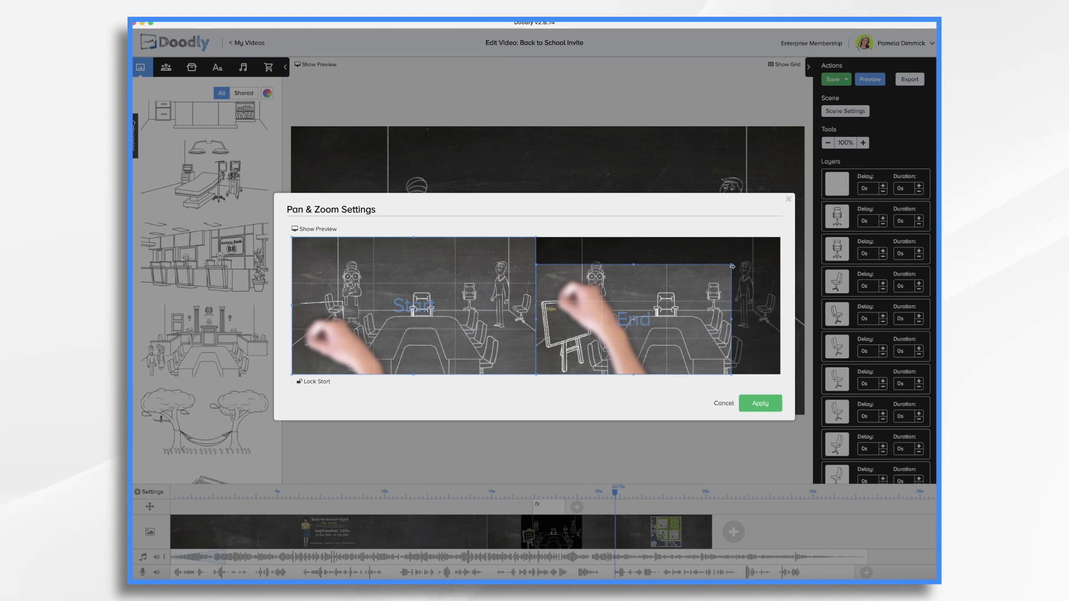
drag(732, 266, 635, 296)
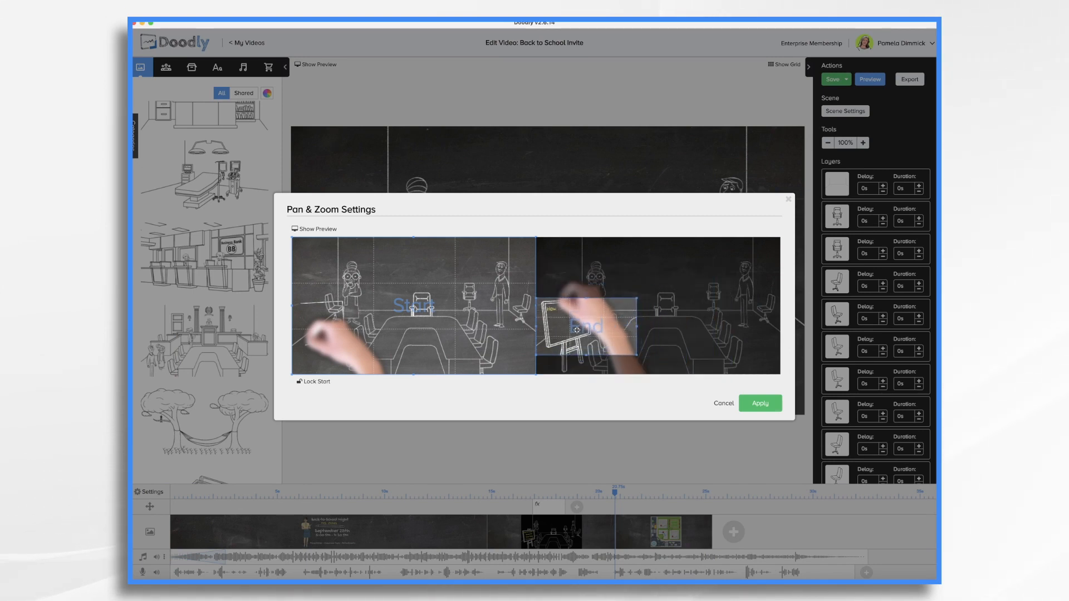
click(759, 403)
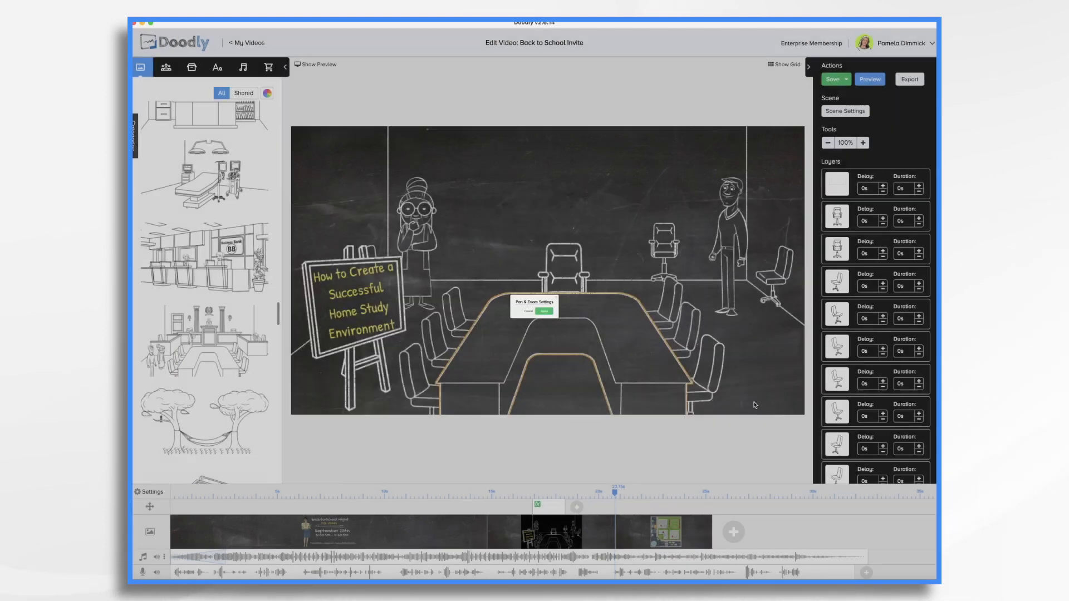
click(542, 311)
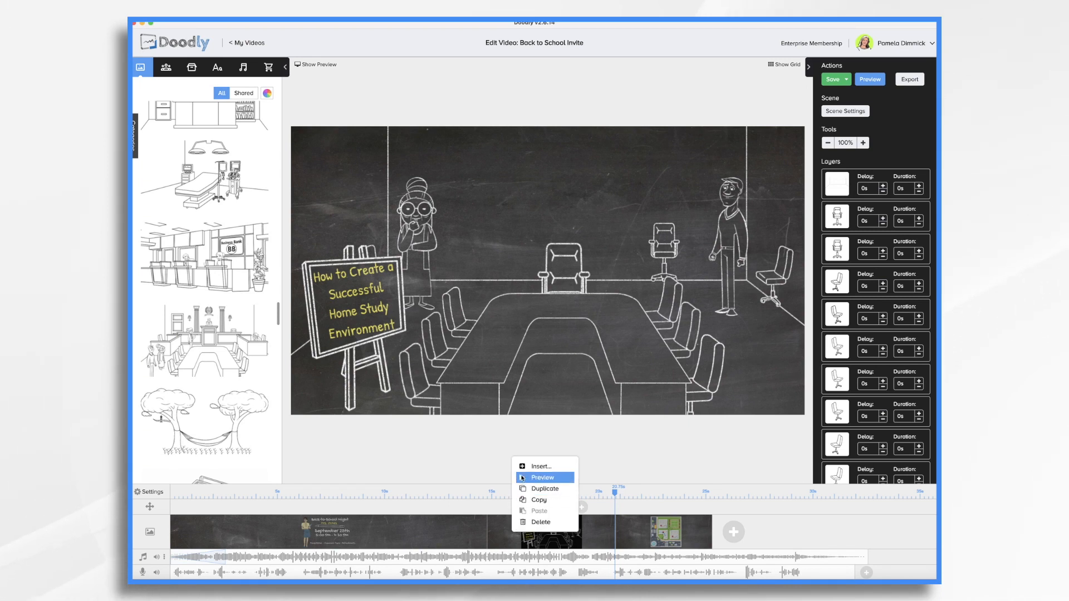
Step: Preview the conference-room scene from its timeline thumbnail options
click(541, 477)
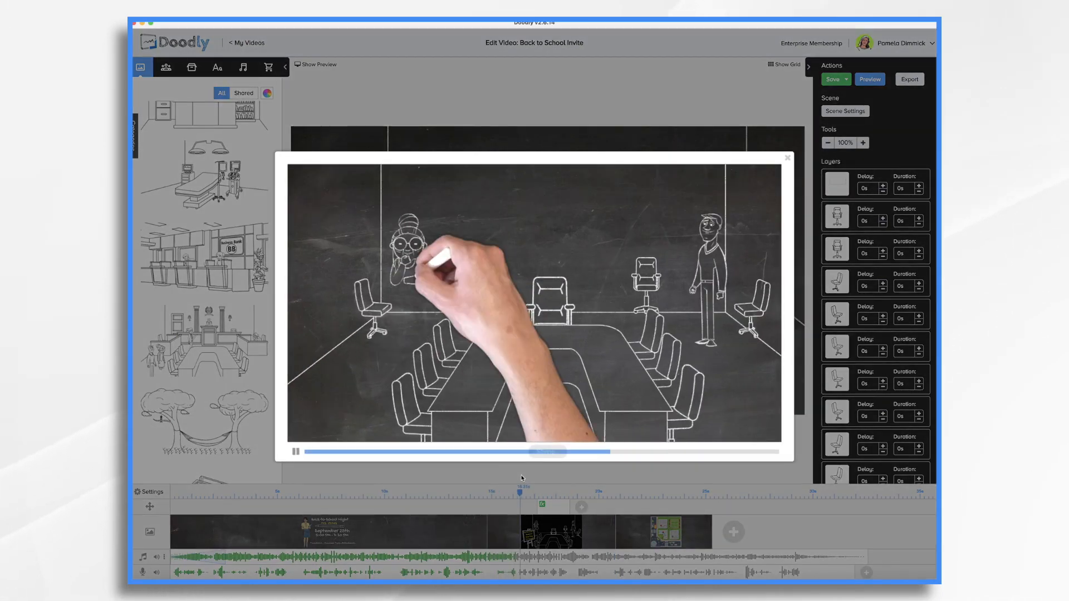
click(832, 79)
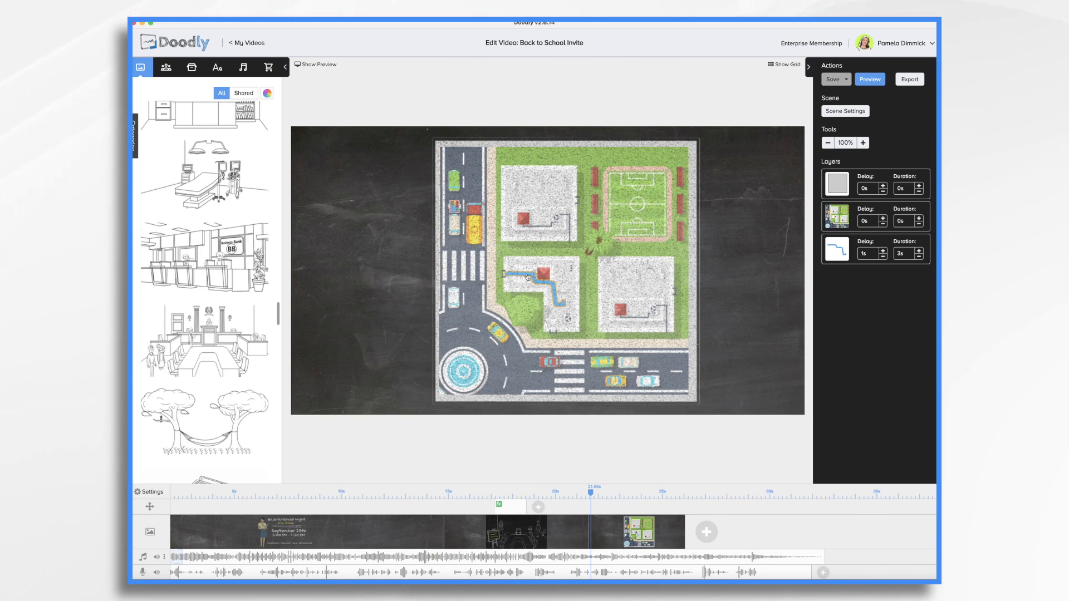
mouse_move(568, 310)
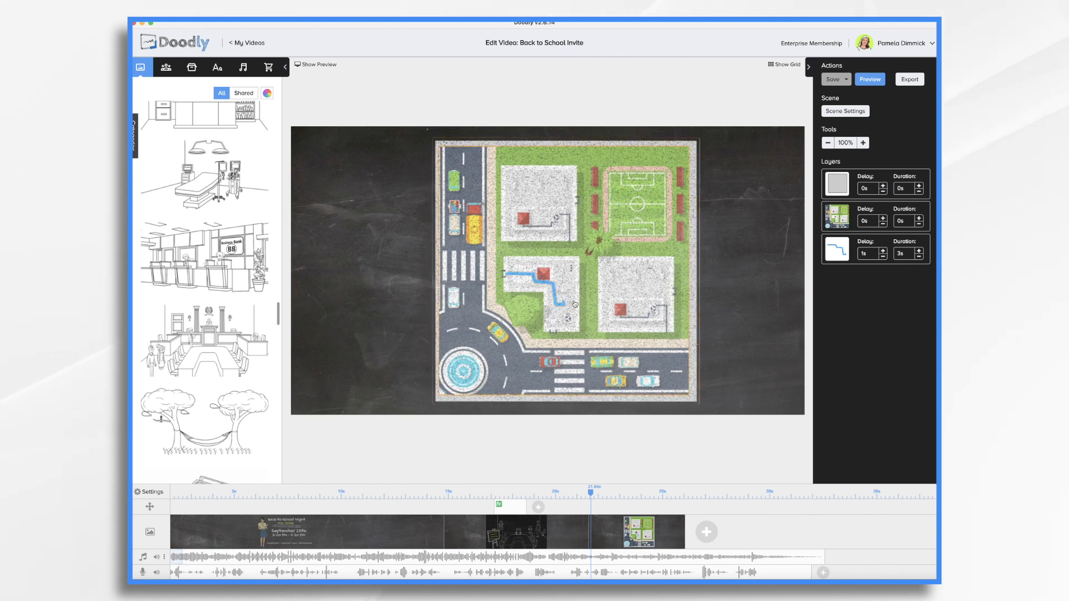
Step: Add a Patrick Hand 'Room 506' label with Invert turned on beside the route
click(217, 67)
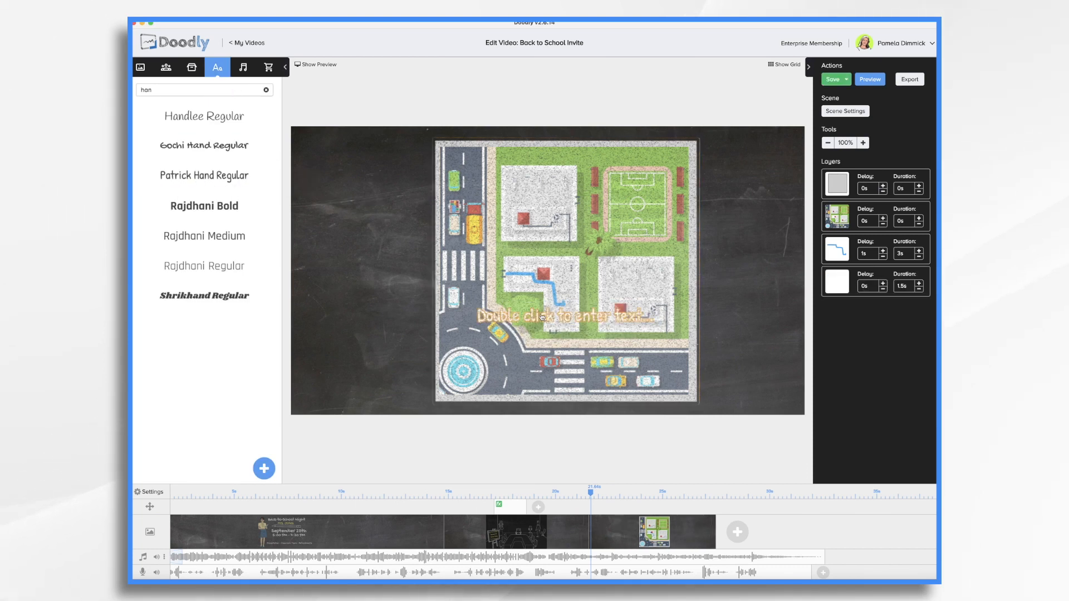
double_click(560, 316)
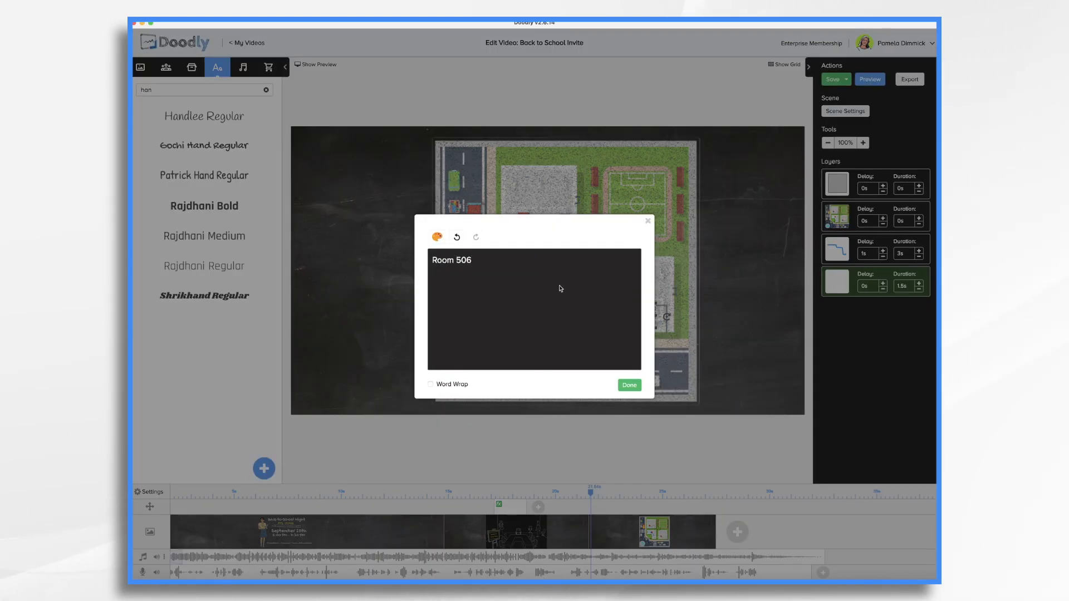
click(627, 385)
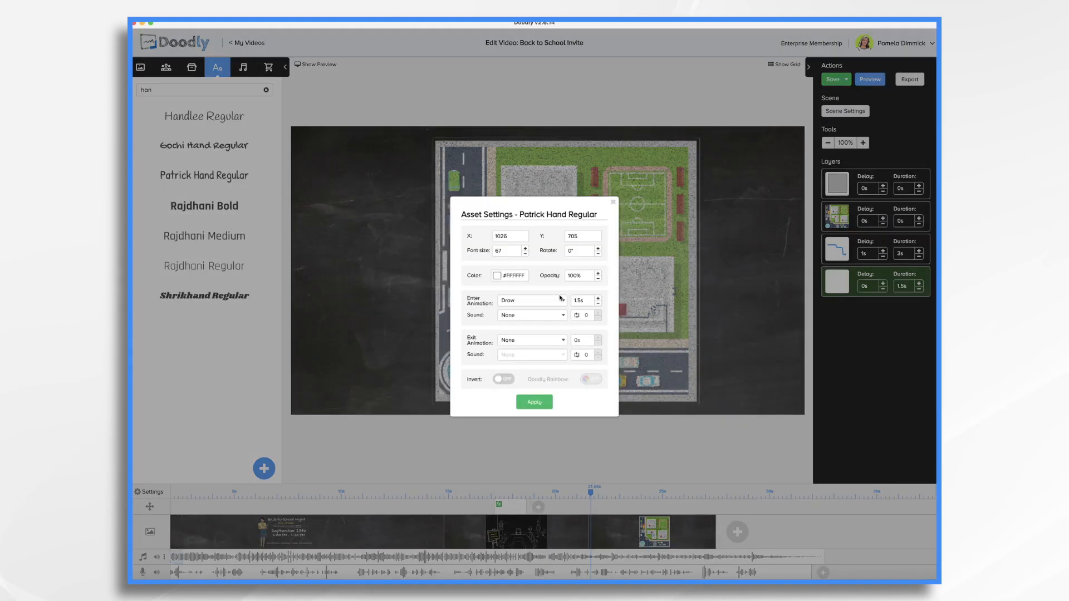
click(534, 401)
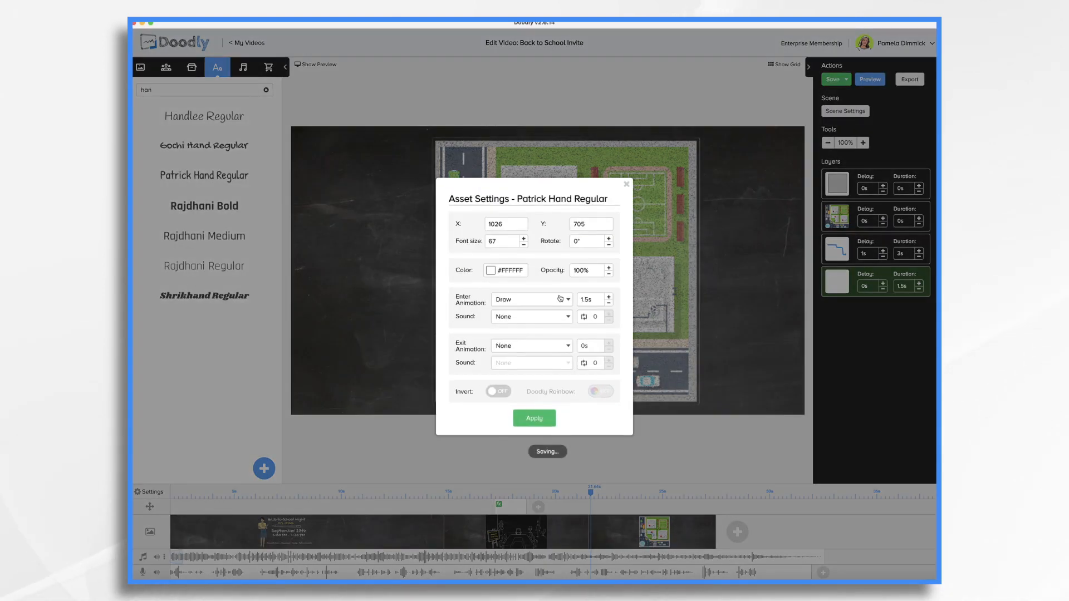
click(497, 391)
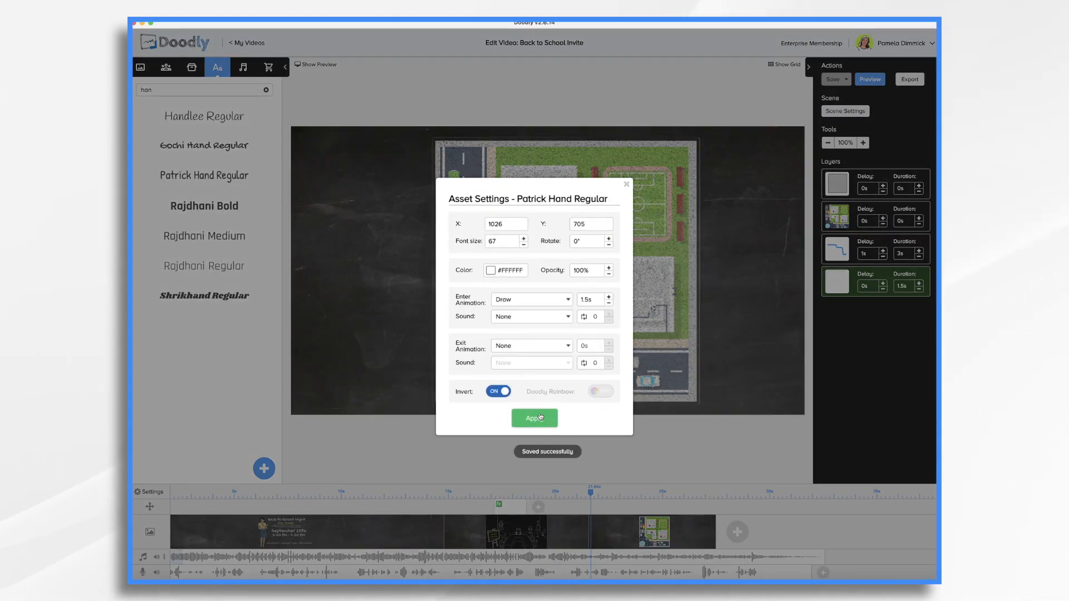
click(534, 418)
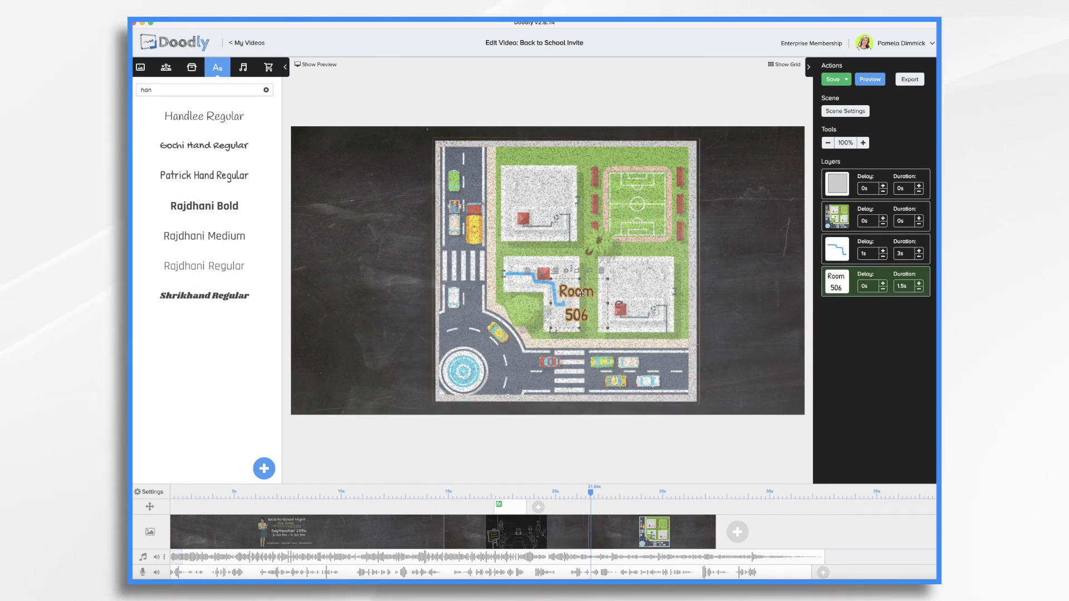
Step: Order the Room 506 layer above the path and insert a camera point
click(835, 247)
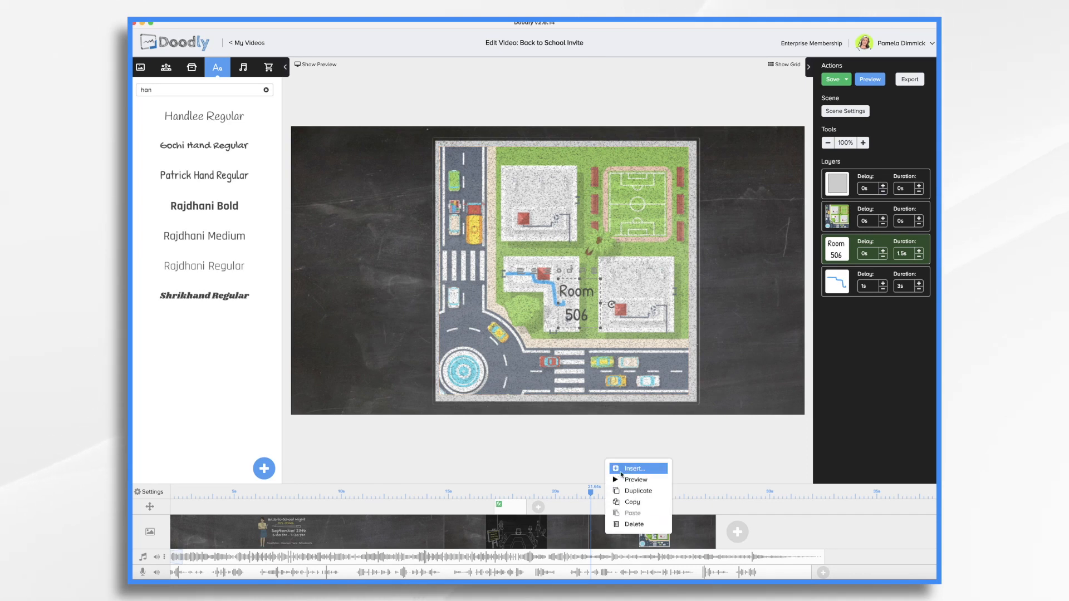
click(634, 468)
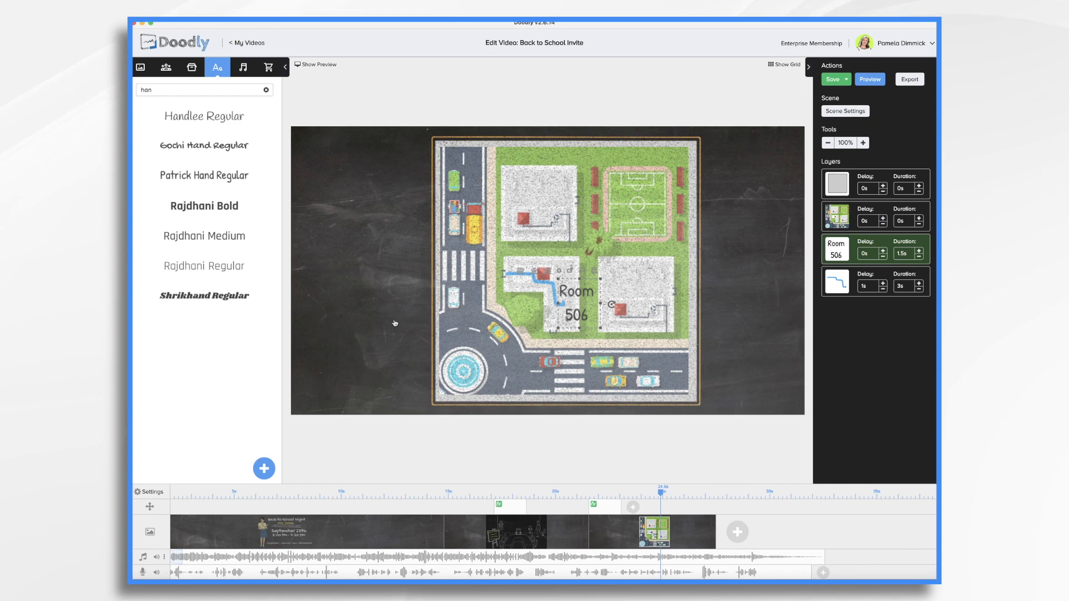
mouse_move(623, 529)
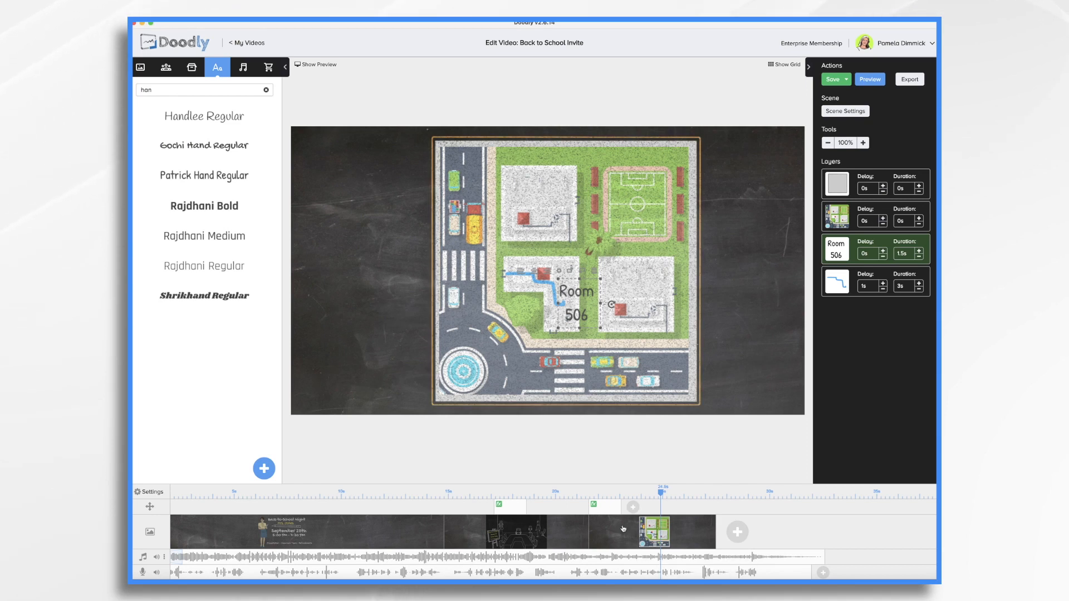
Step: Set the new camera point's Pan & Zoom frame to show the whole map
click(596, 506)
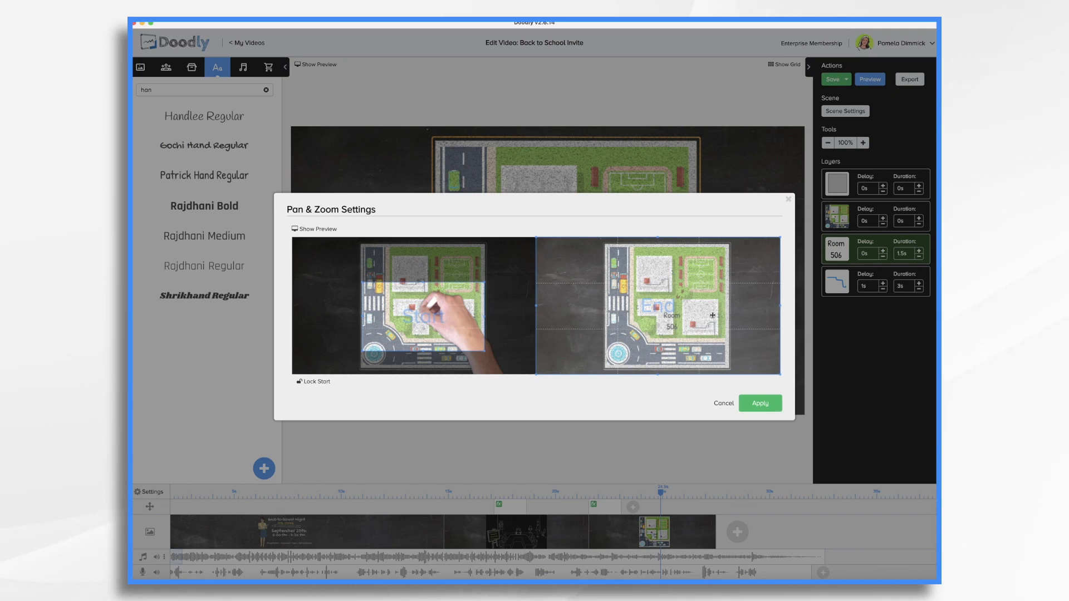
click(759, 403)
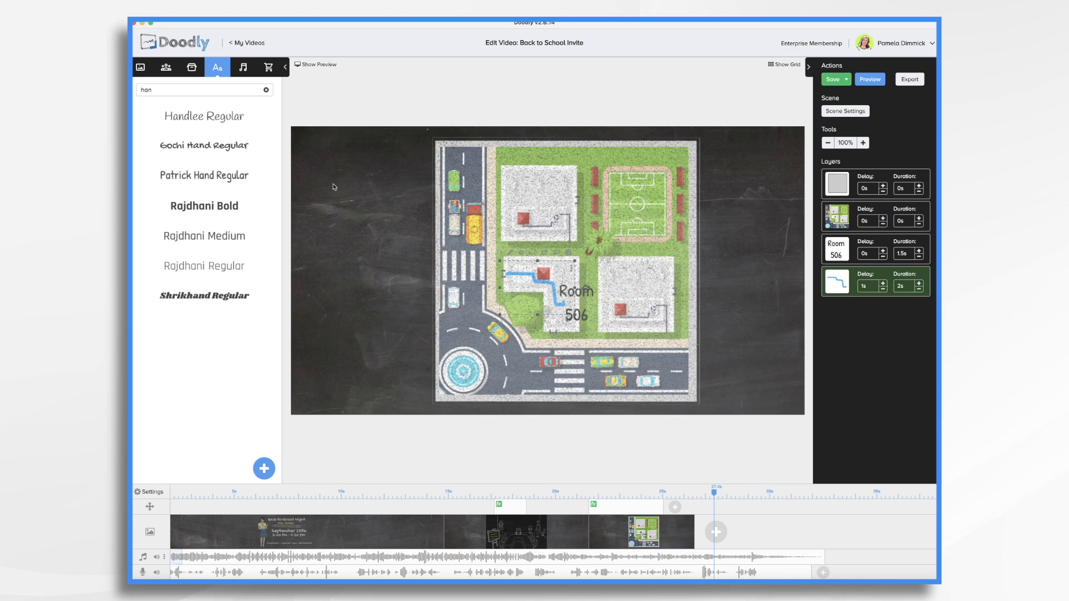
mouse_move(385, 314)
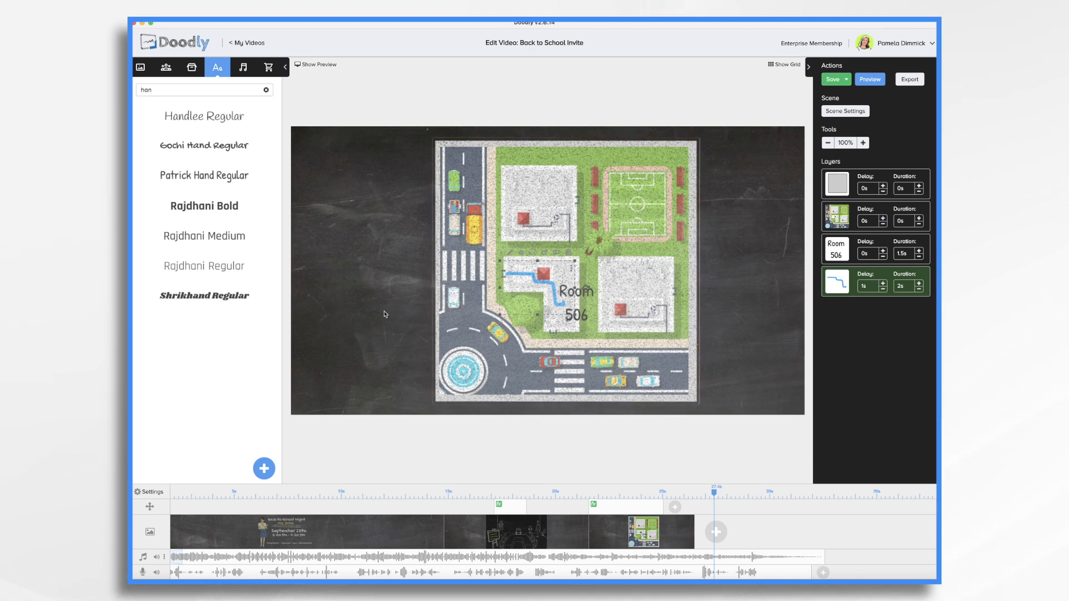
mouse_move(765, 349)
text(Field Trips)
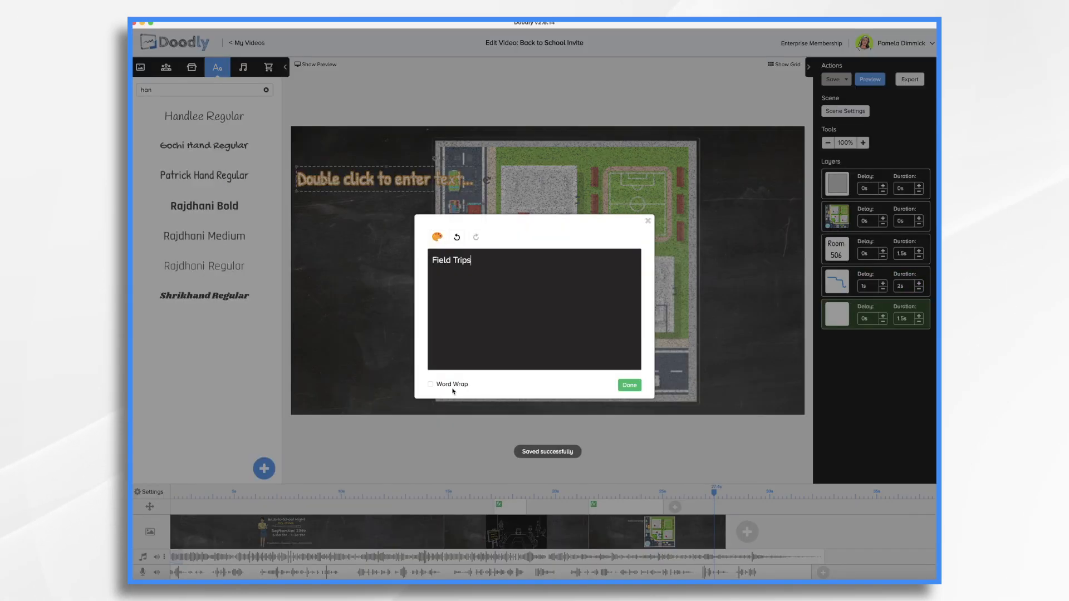
Step: Add activity labels from Field Trips through Study Guide on both sides of the map
click(628, 385)
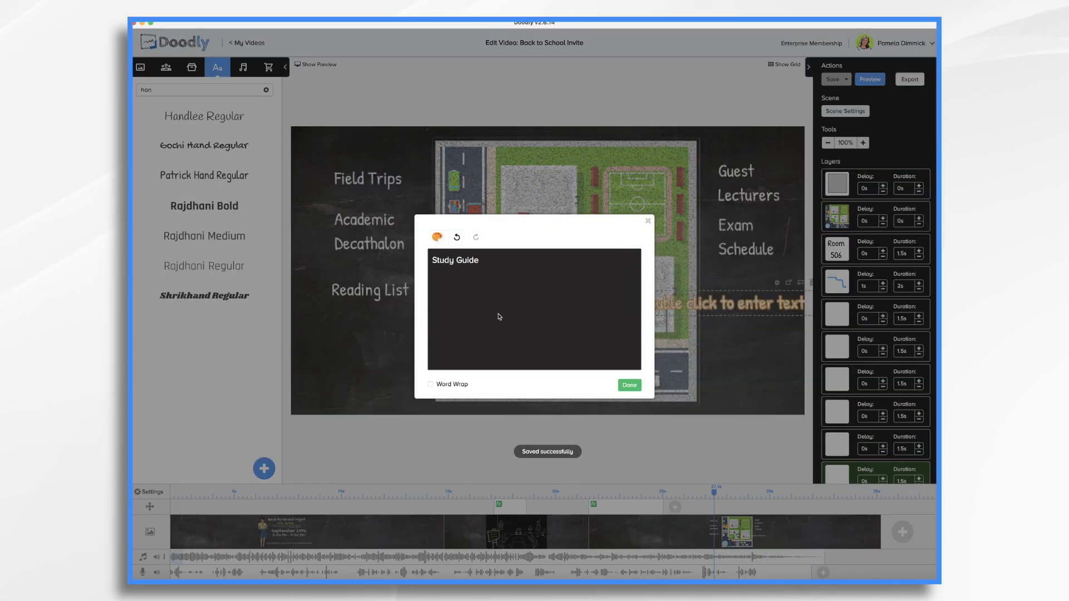
click(627, 386)
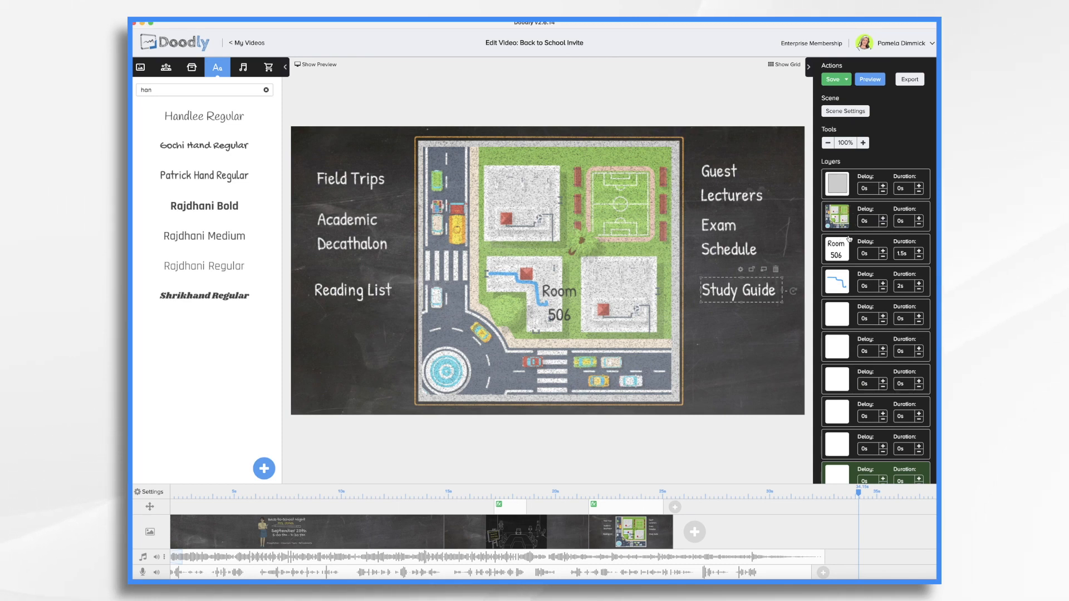
mouse_move(843, 356)
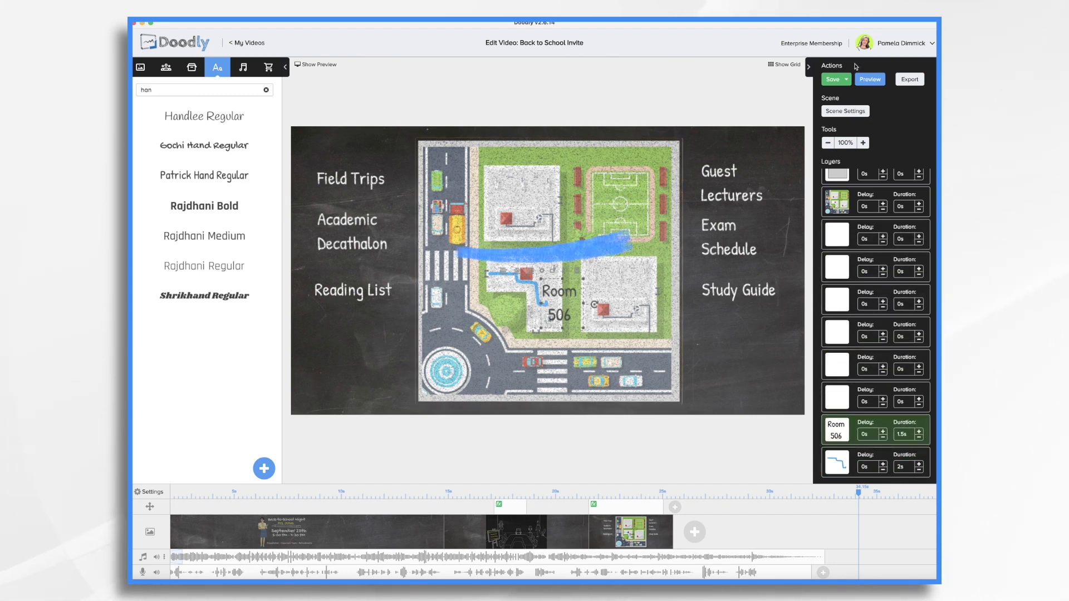
Step: Apply the town-map scene's settings with a chosen exit animation
click(844, 111)
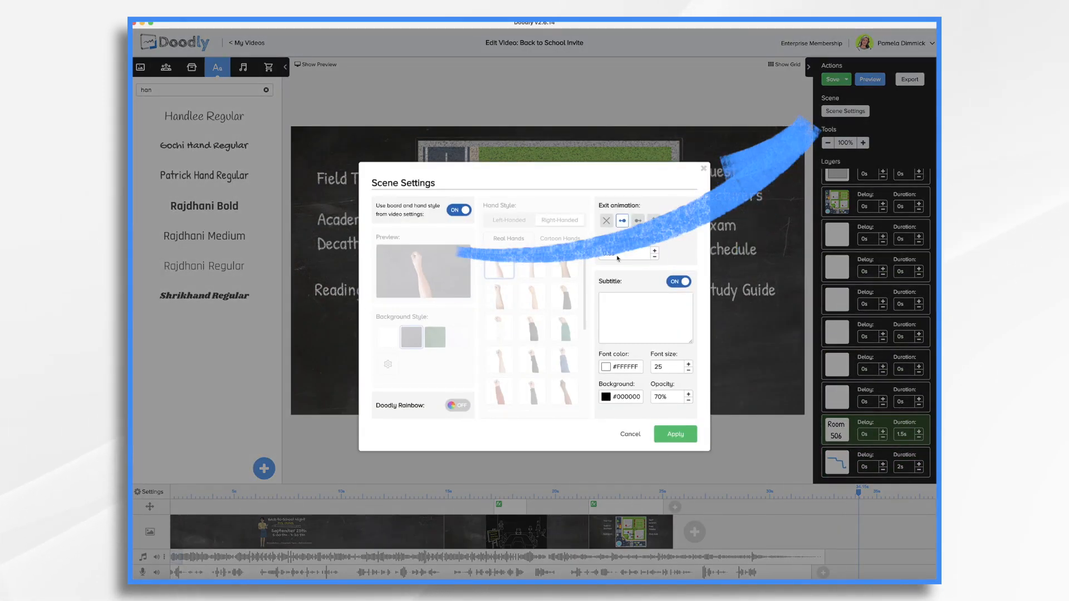
click(674, 434)
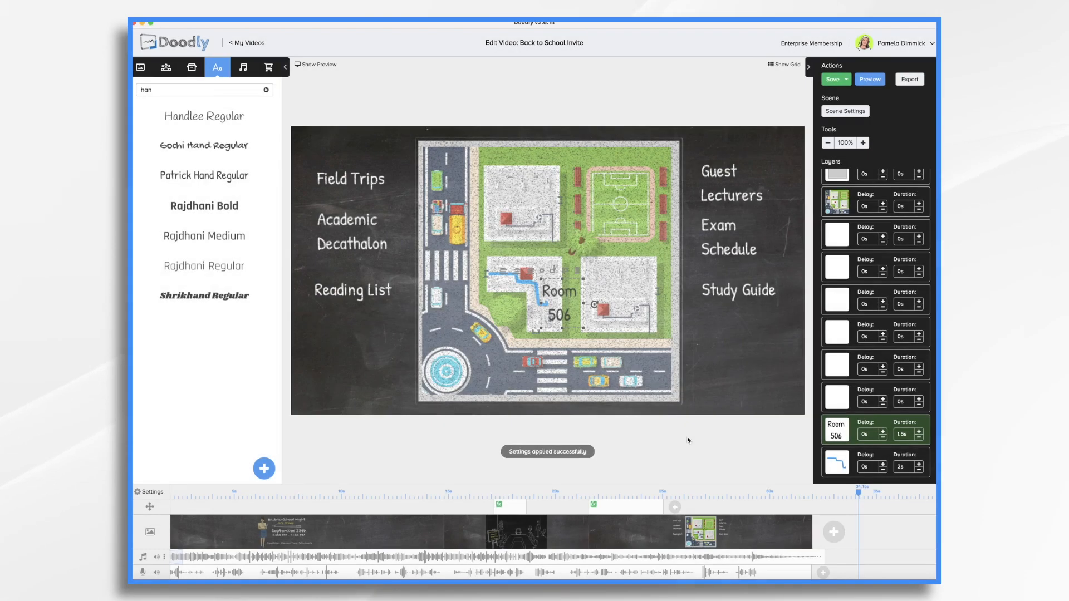
mouse_move(749, 444)
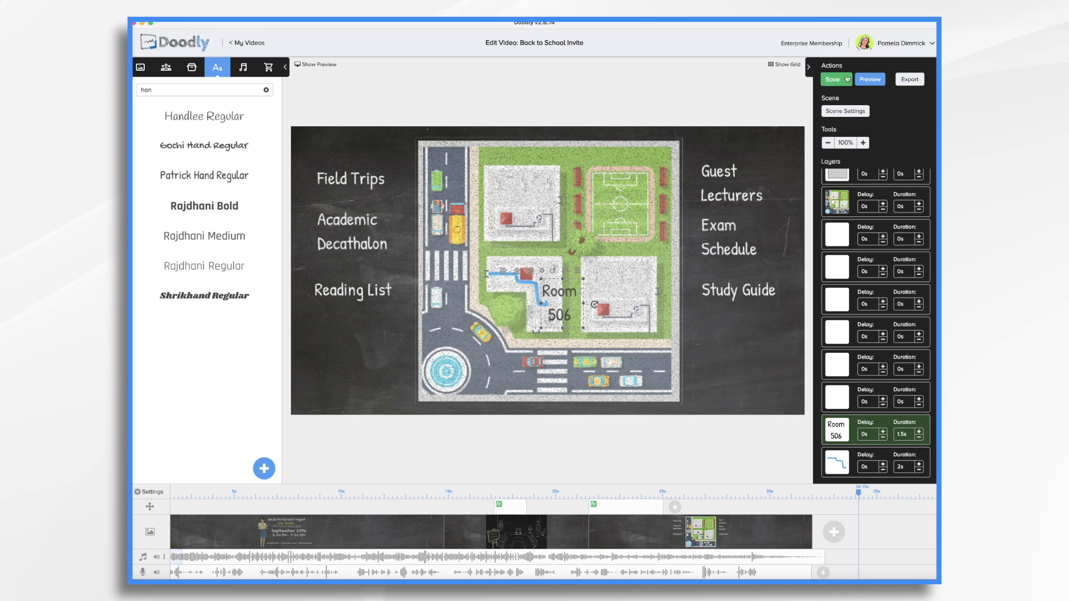
Step: Preview the town-map scene with its six labels, Room 506 and blue route
click(869, 79)
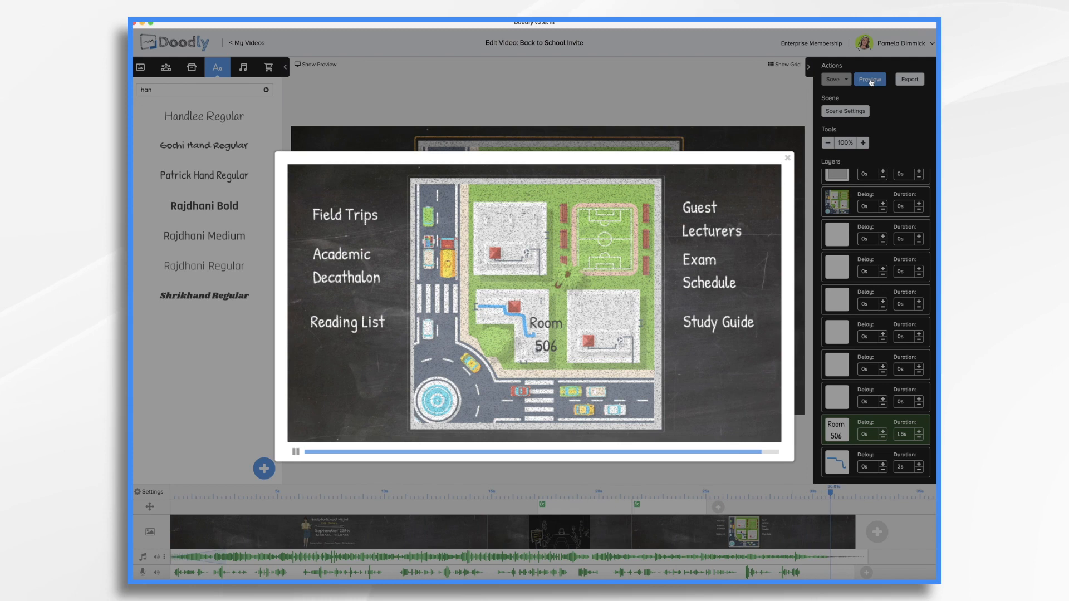
click(296, 449)
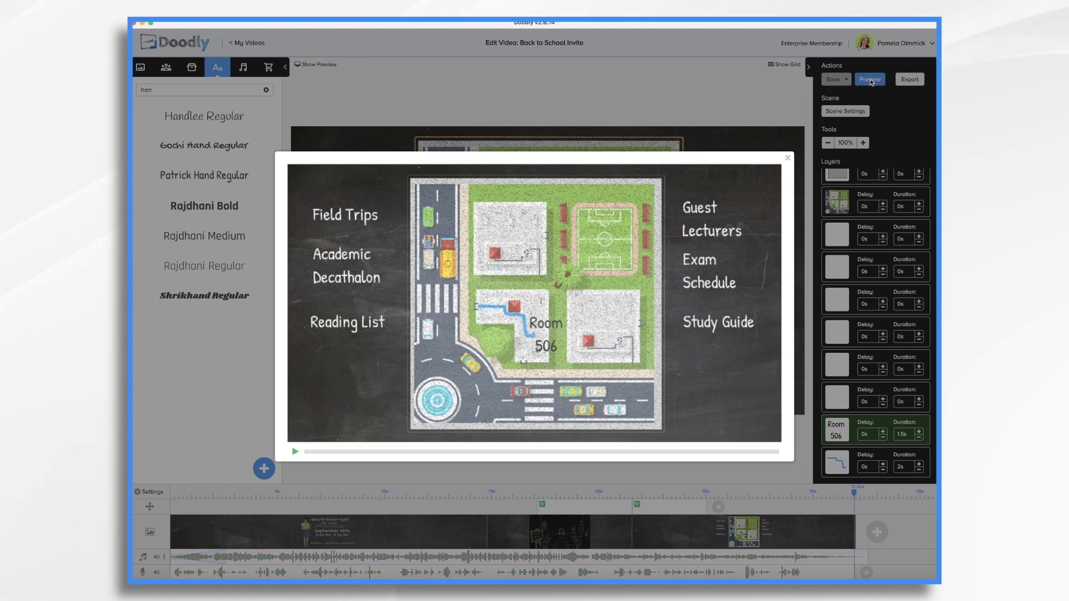